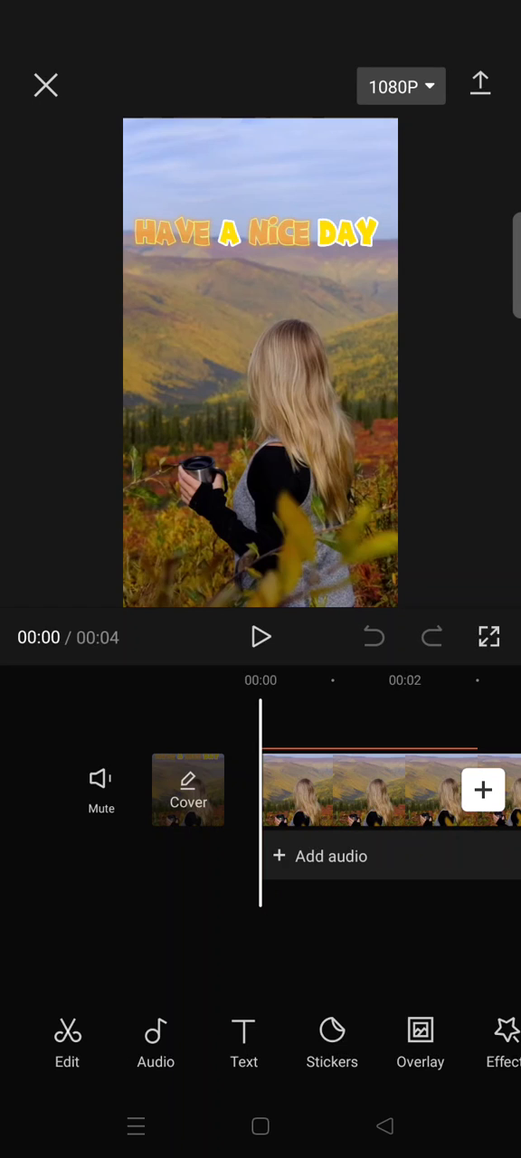
- Apply a Sharpen strength of 30 from Adjust, creating the Adjust1 layer on the timeline
scroll("left", 3)
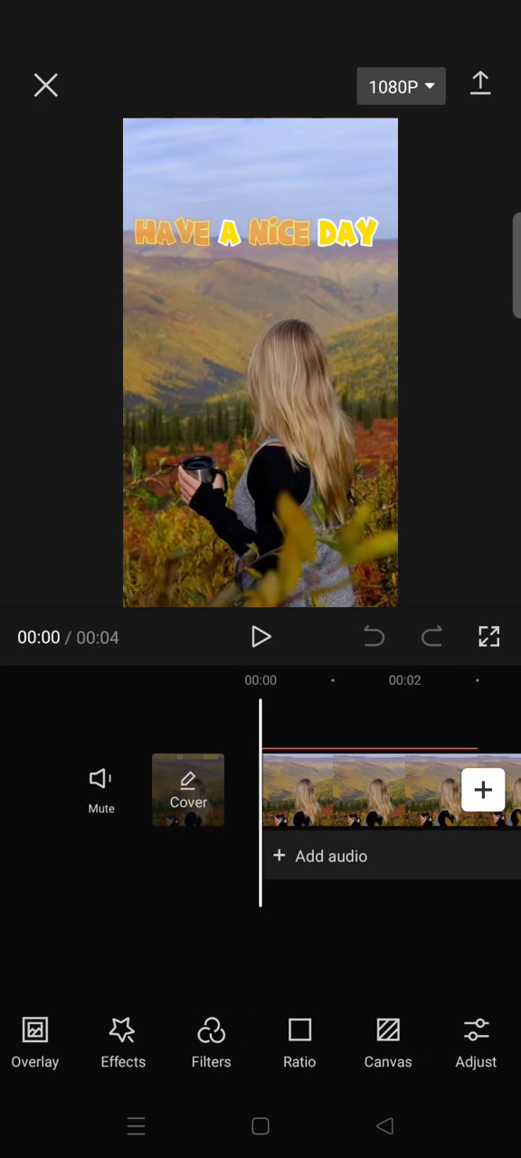
left_click(476, 1042)
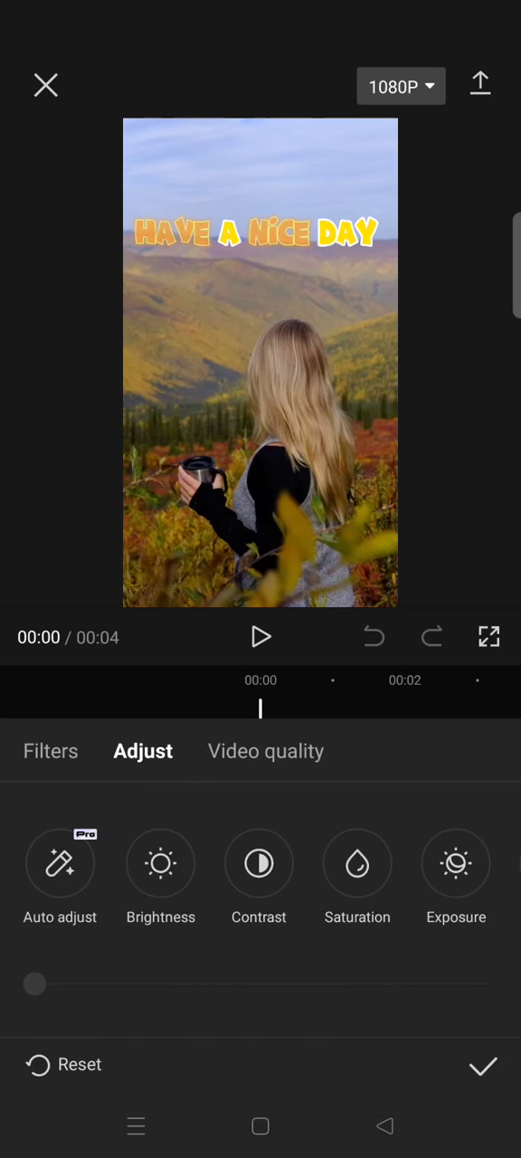
scroll("left", 3)
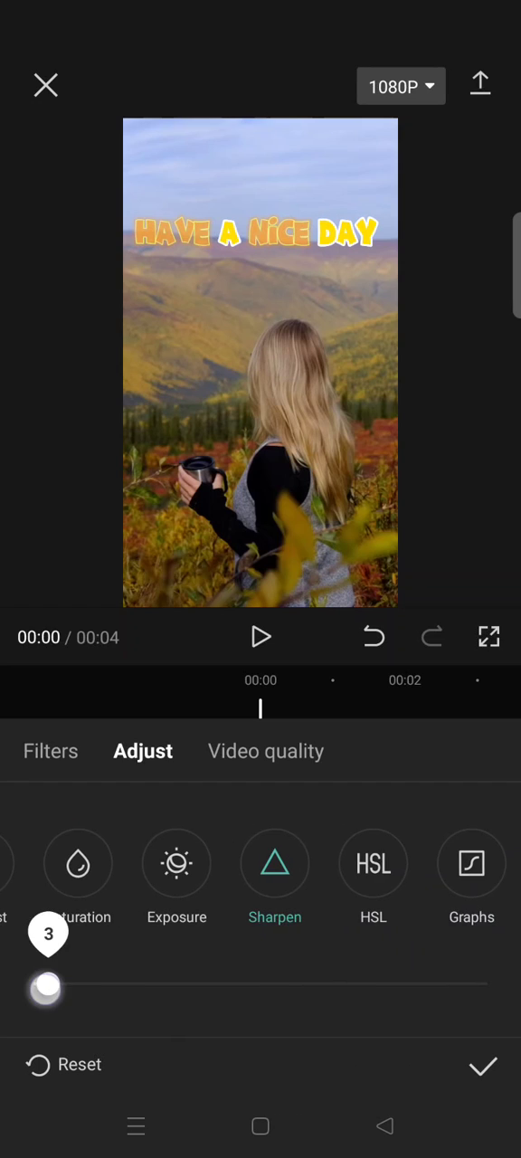
left_click_drag(47, 987, 160, 987)
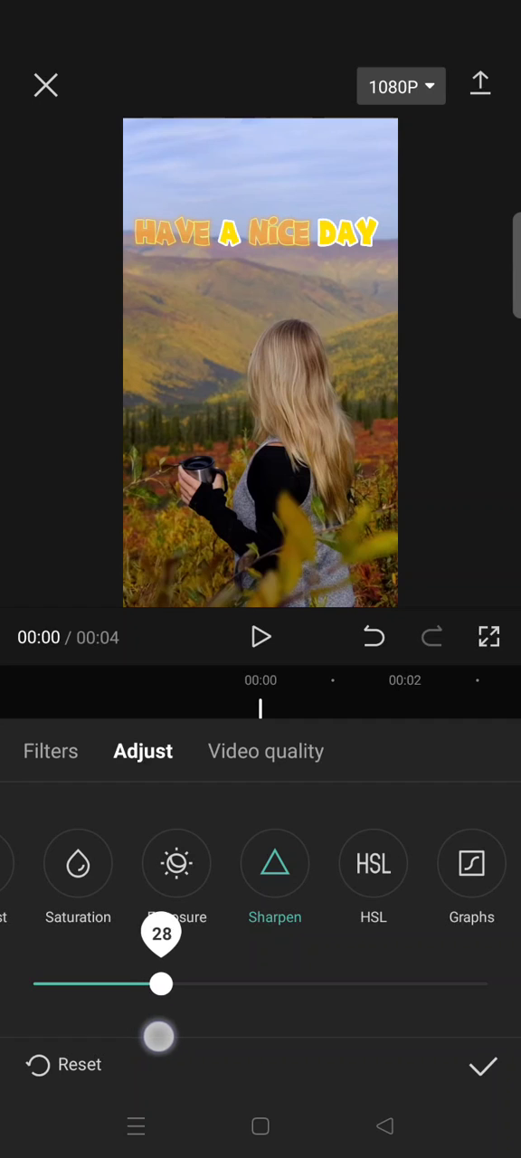
left_click_drag(160, 983, 171, 983)
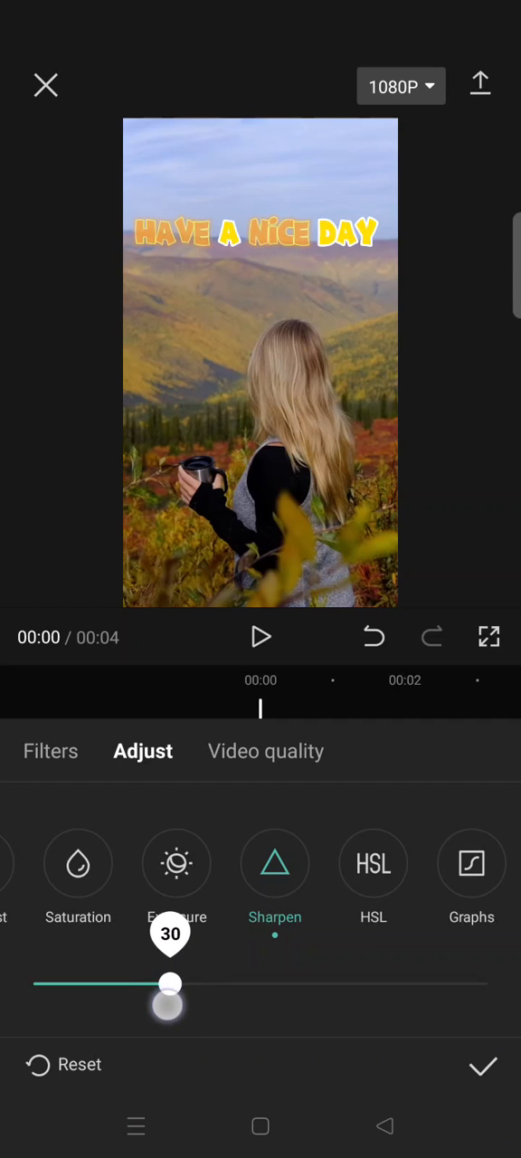
left_click(483, 1066)
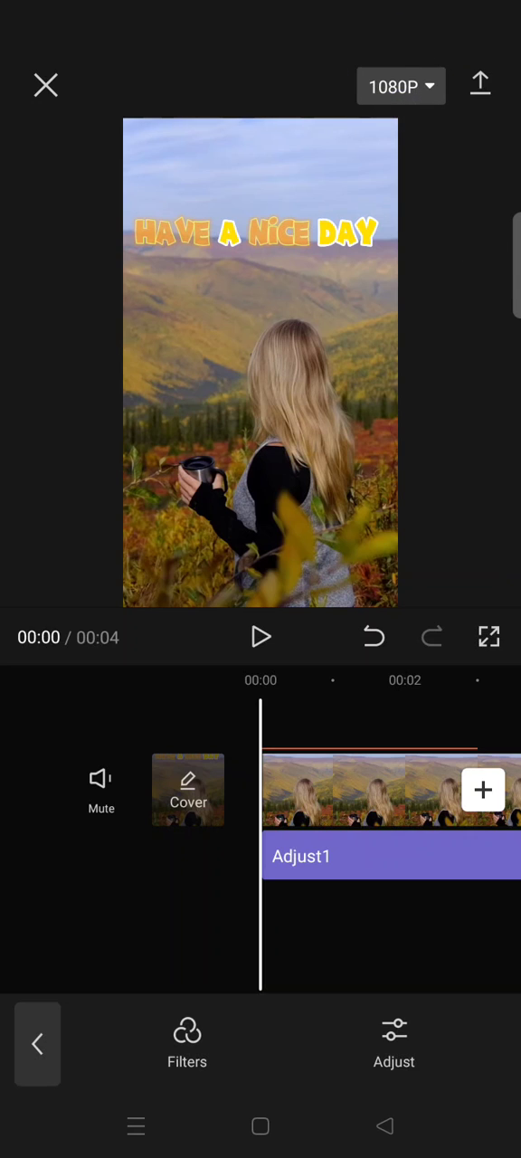
- Set export resolution to 1080p and frame rate to 30 fps (about 12 MB)
left_click(401, 86)
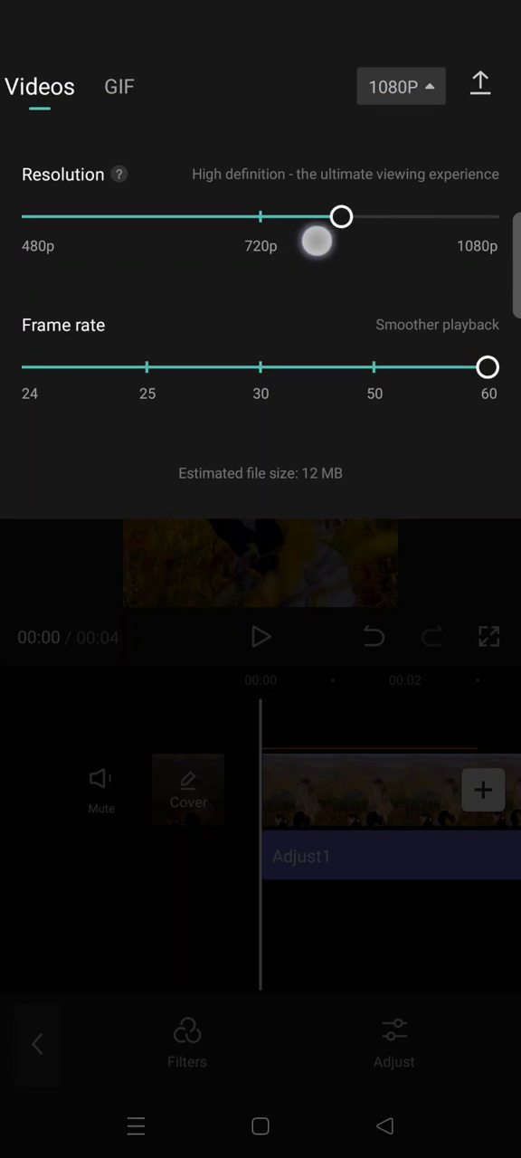
left_click_drag(341, 216, 487, 216)
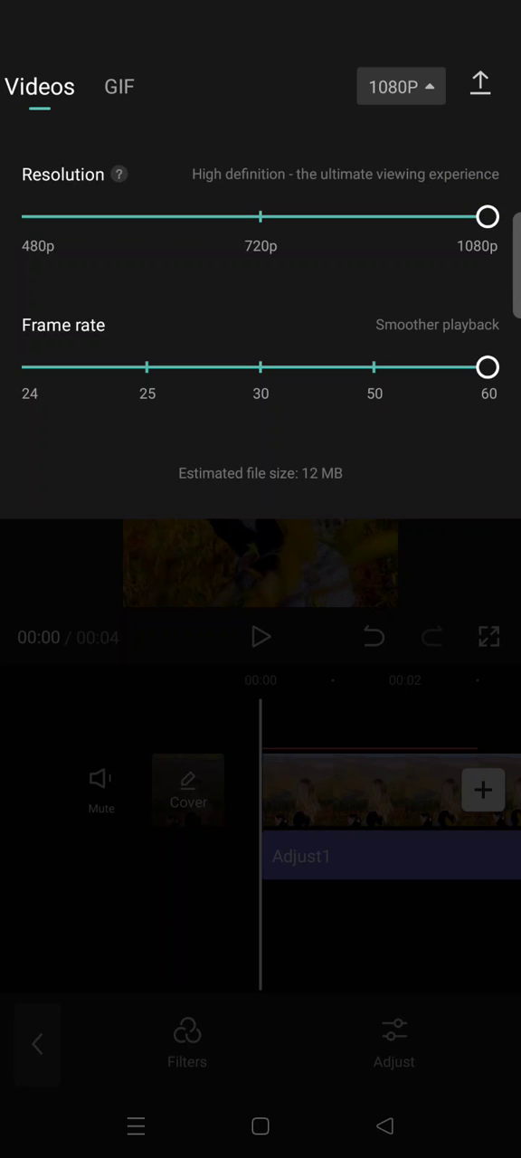
left_click_drag(488, 367, 261, 367)
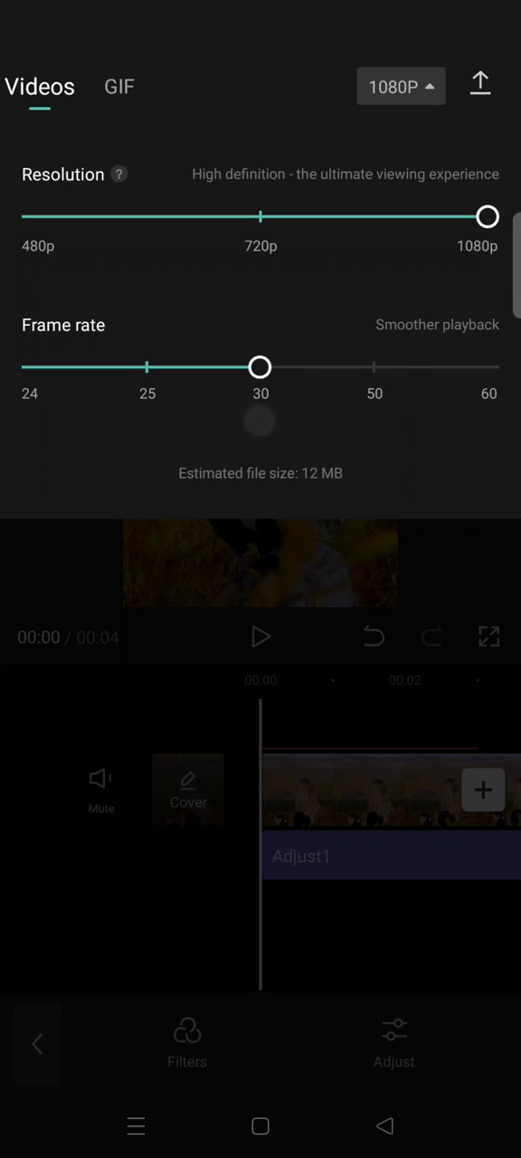